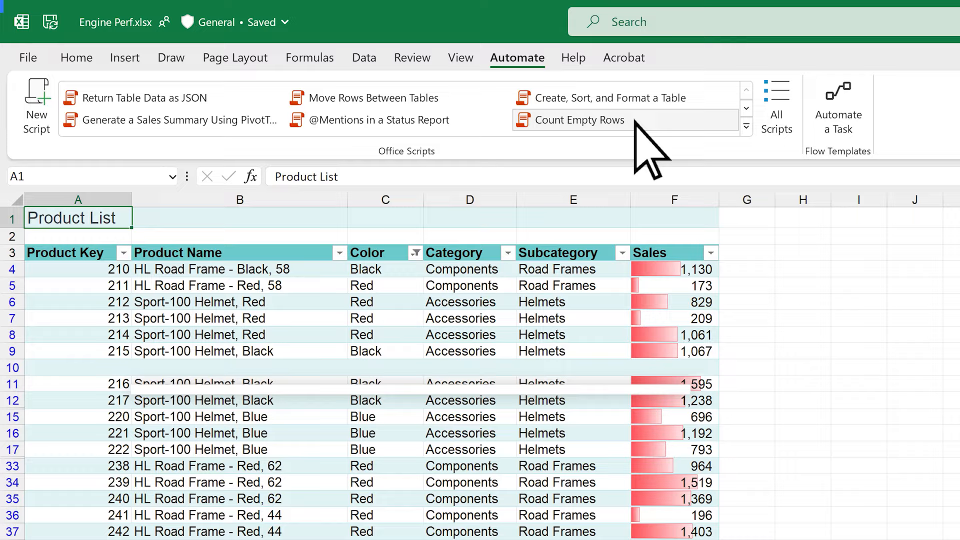
Open the Count Empty Rows sample from the Automate tab and view its code.
left_click(580, 120)
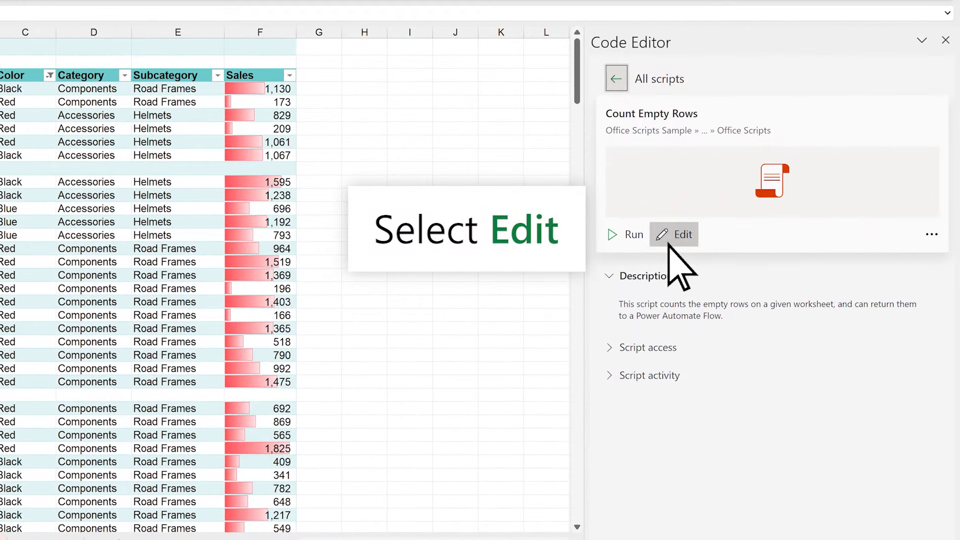
left_click(673, 234)
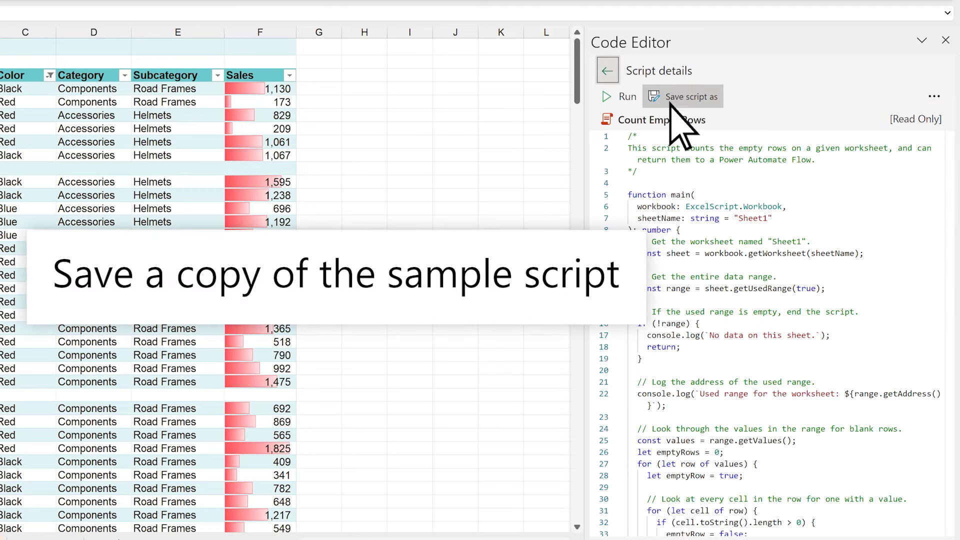
Save a copy of the sample script to My files > Documents > Office Scripts.
left_click(682, 96)
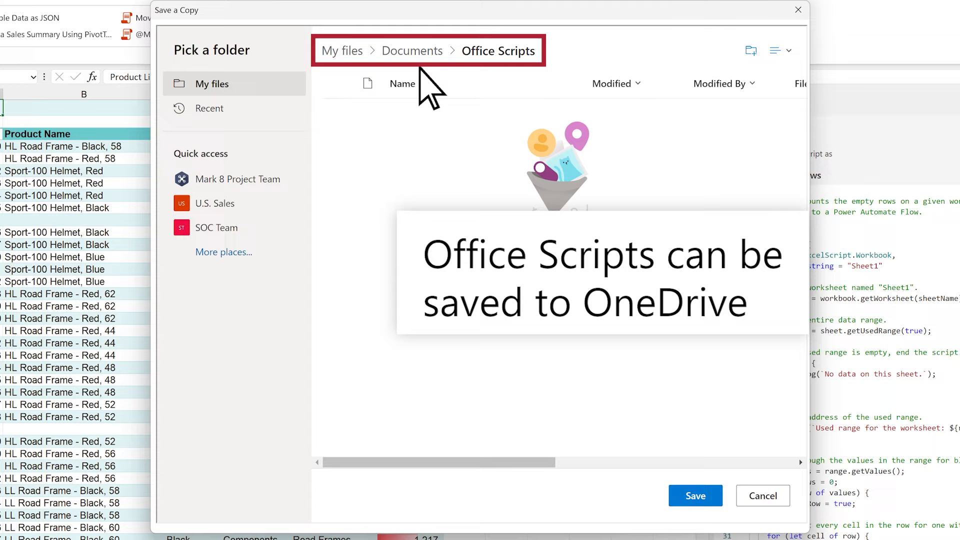
mouse_move(390, 170)
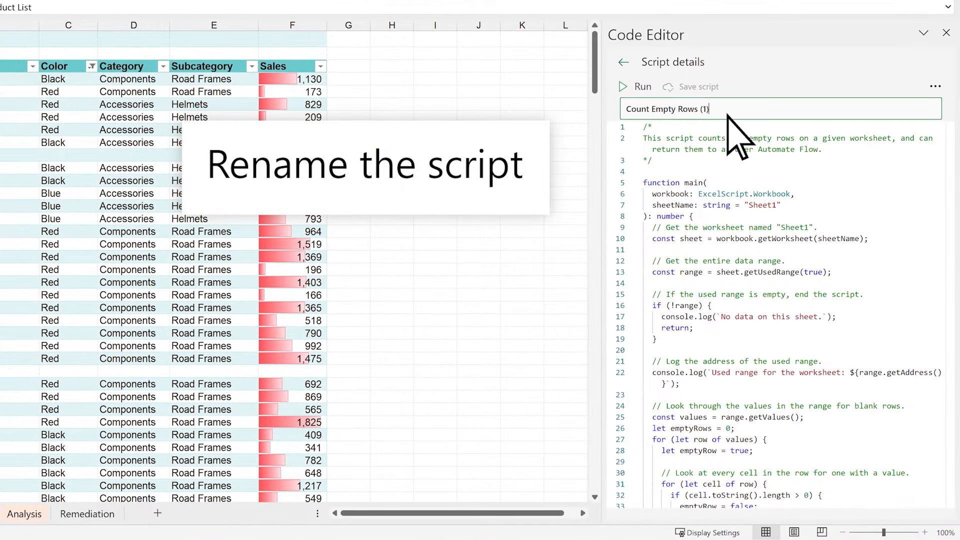
Append 'on Incidents worksheet' to the script name and set sheetName to "Incidents".
type("on Incidents worksheet")
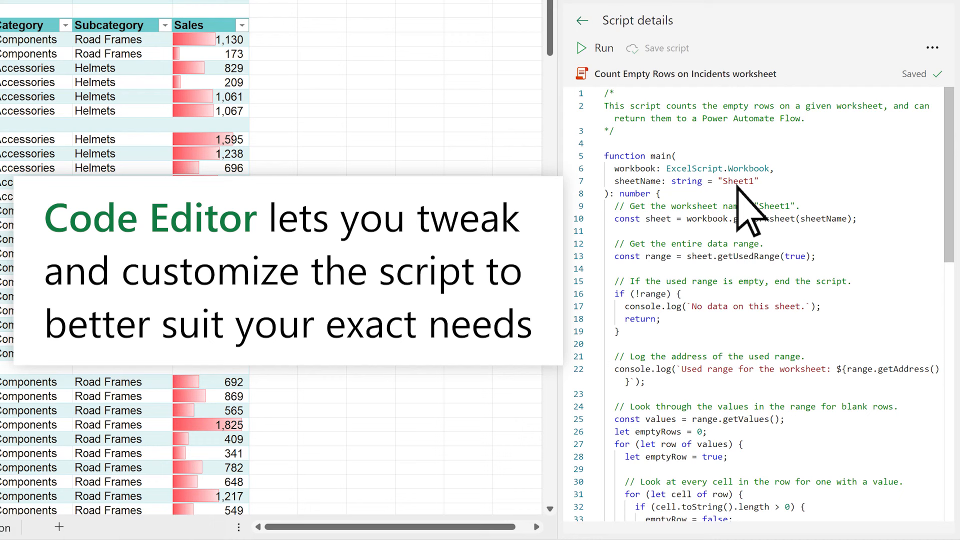
type("Incidents")
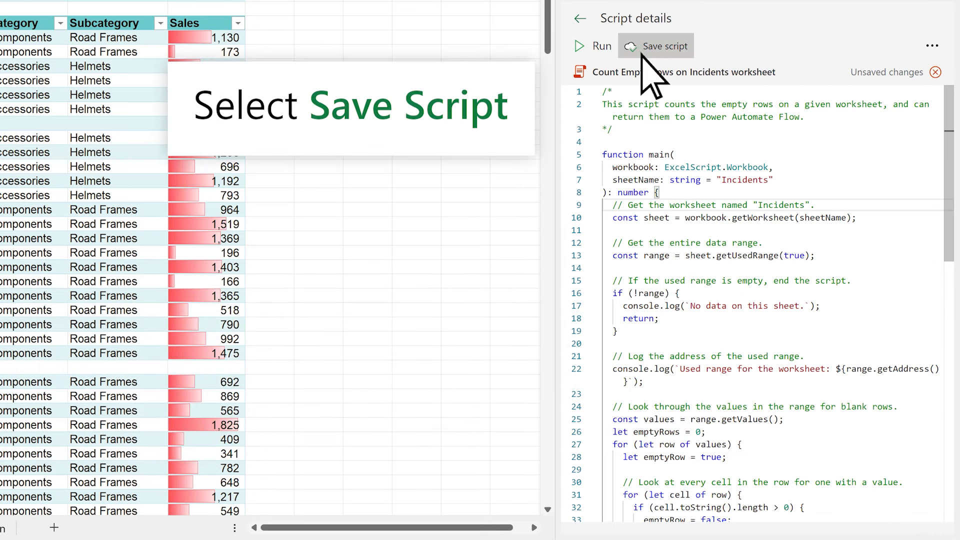
Save the edited script and run it, getting 4 empty rows on Incidents.
left_click(655, 46)
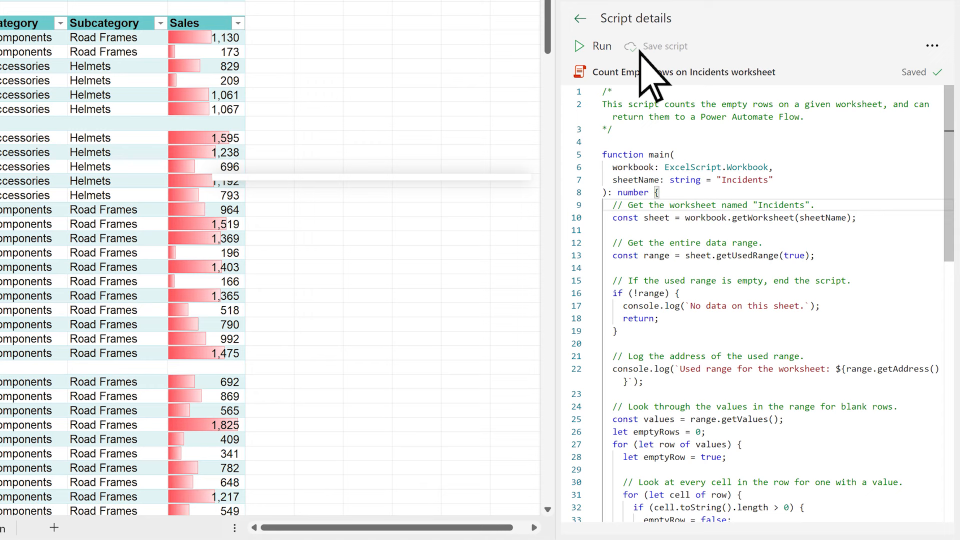
left_click(592, 46)
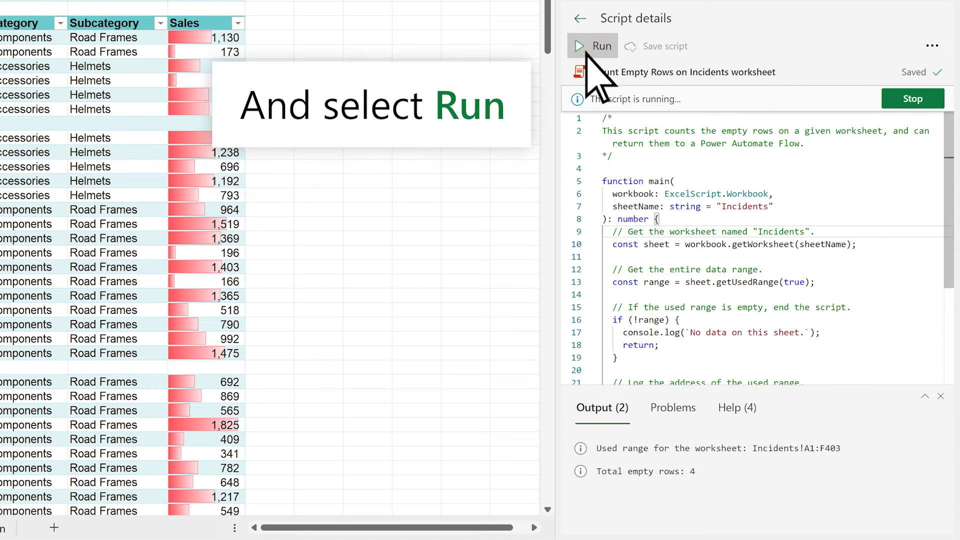
left_click(592, 45)
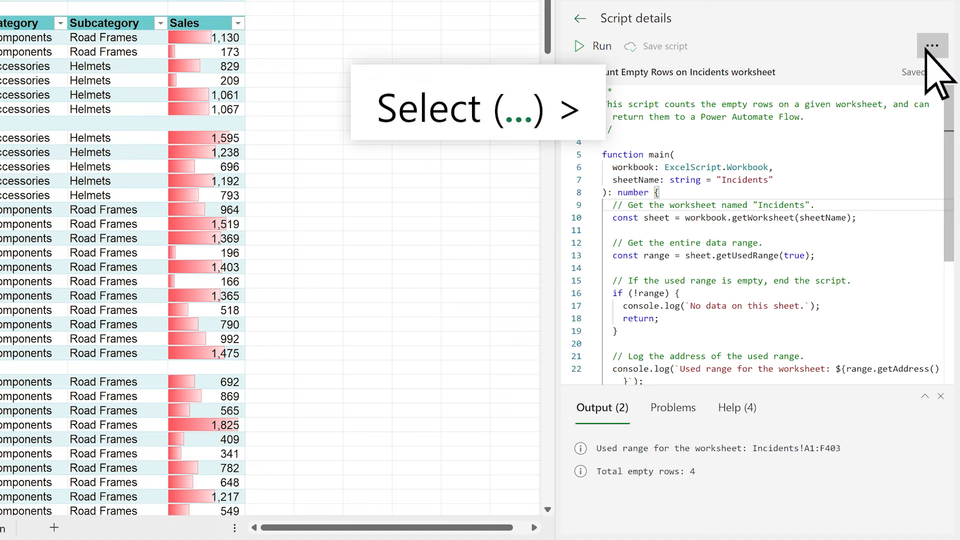
Share the Count Empty Rows on Incidents worksheet script with workbook users.
left_click(931, 46)
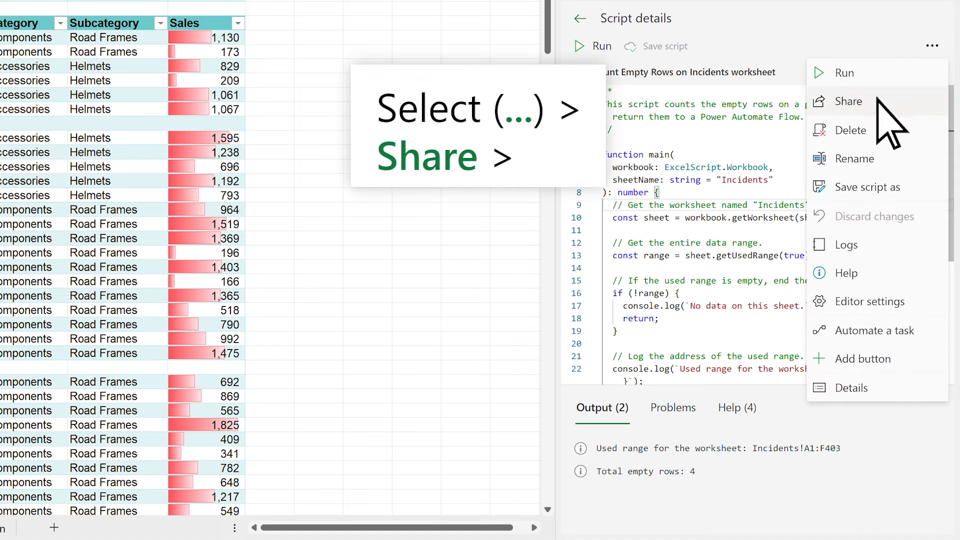
left_click(849, 101)
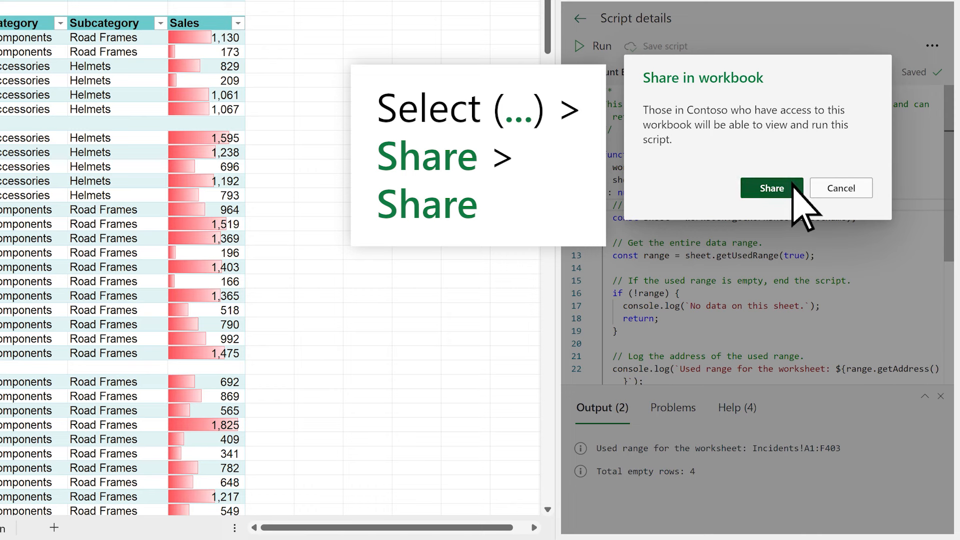
left_click(772, 188)
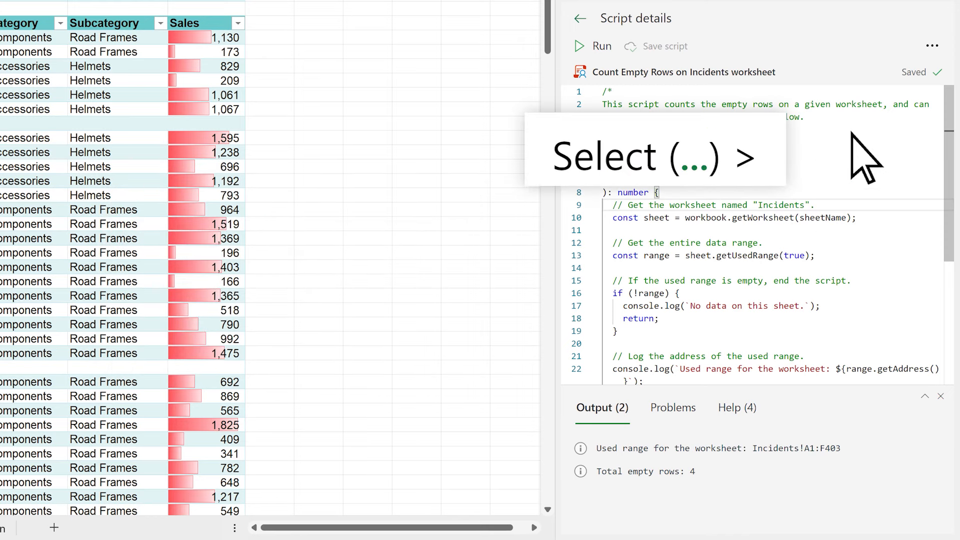
Add a worksheet button for the script, run it, check the log, and list flow templates.
left_click(932, 46)
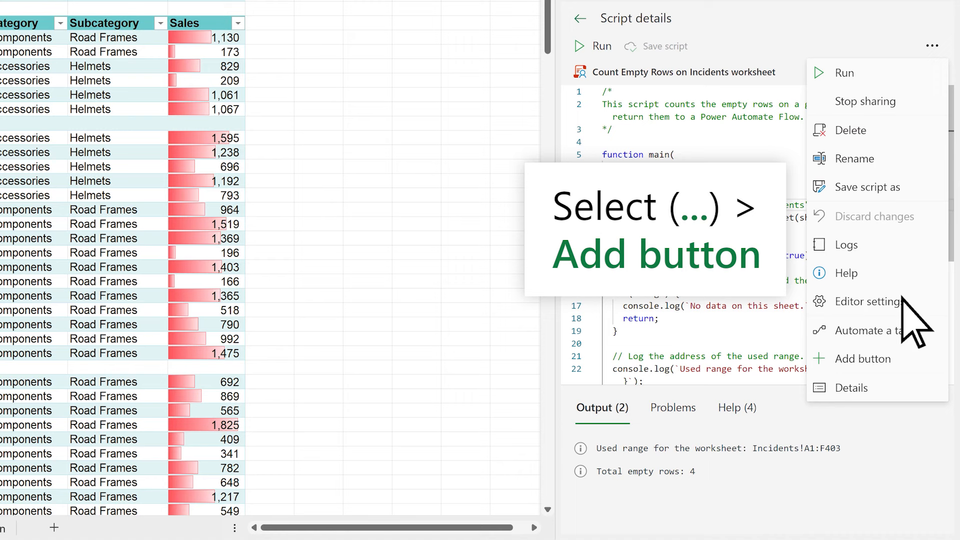
left_click(863, 358)
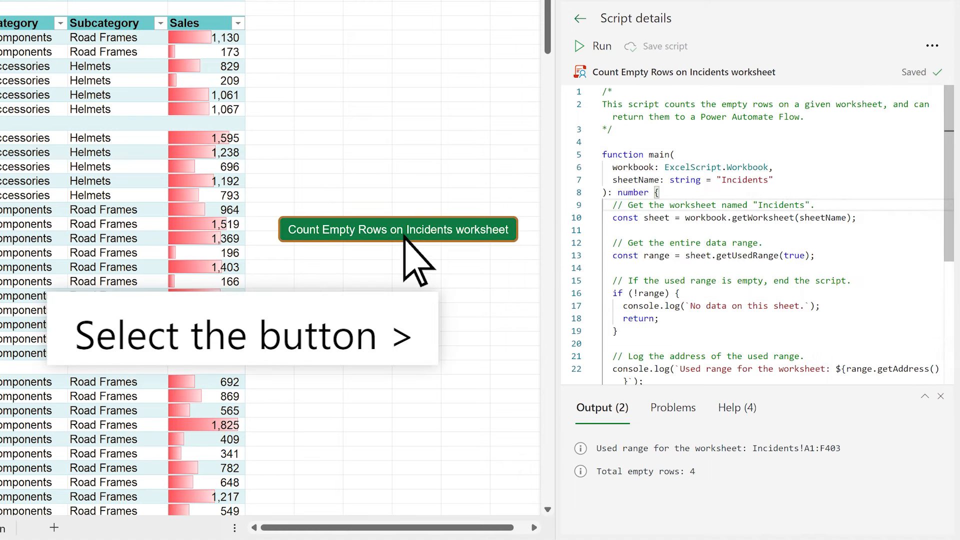
left_click(398, 230)
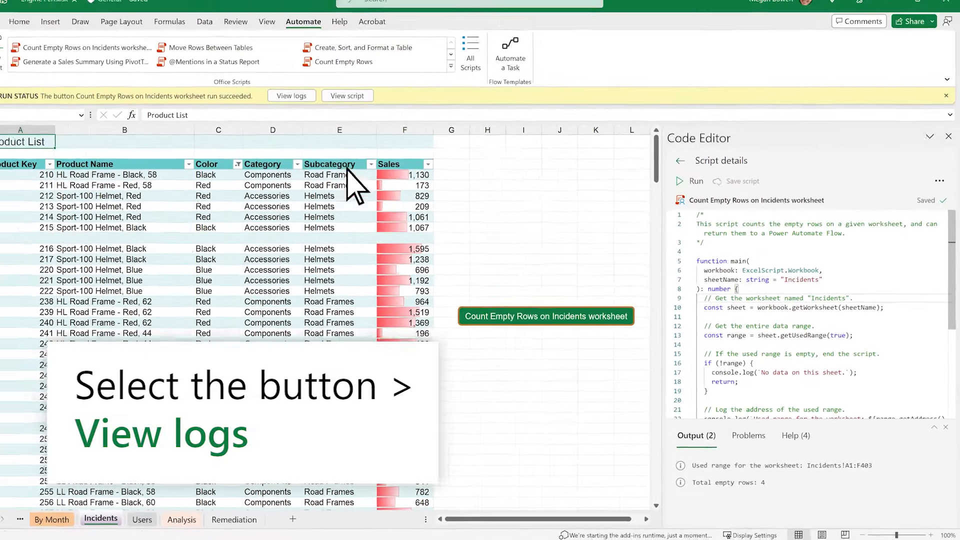
left_click(292, 96)
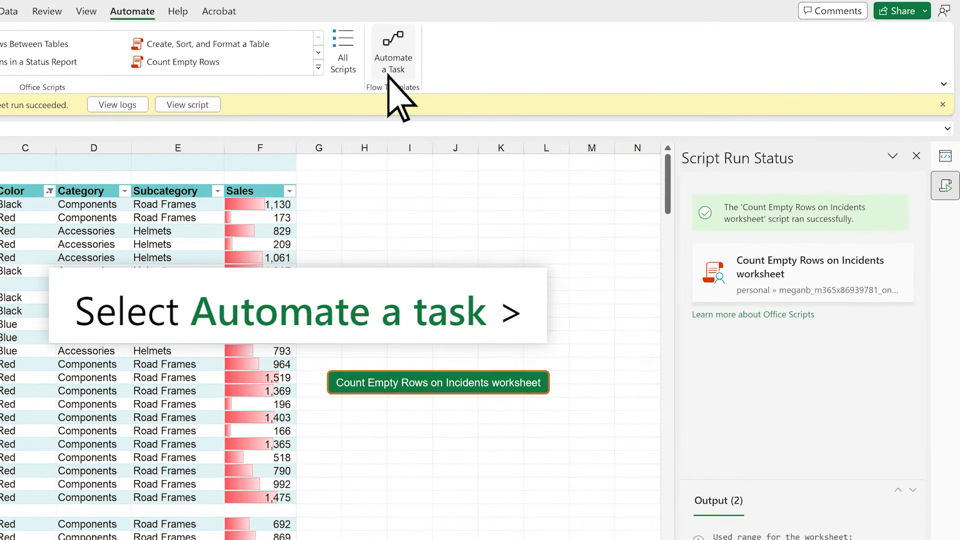
left_click(393, 52)
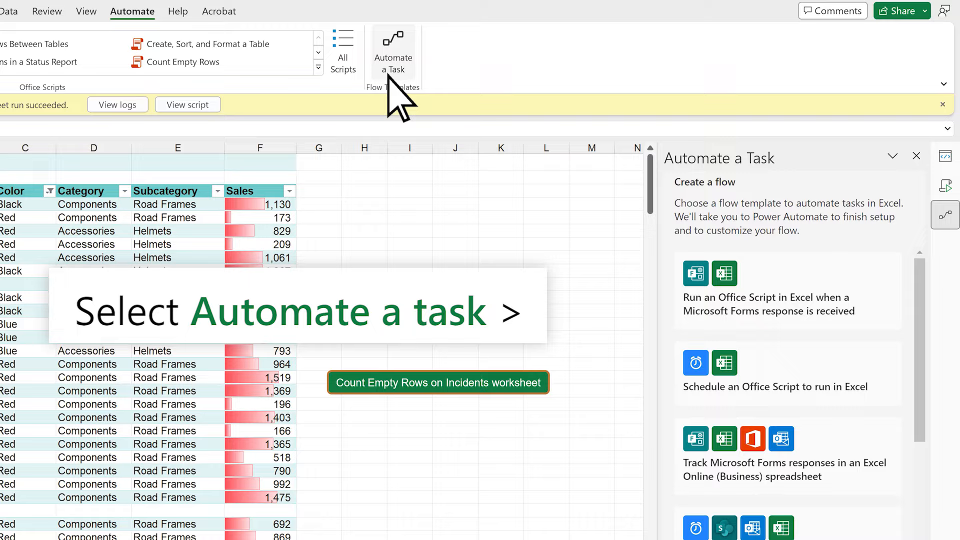